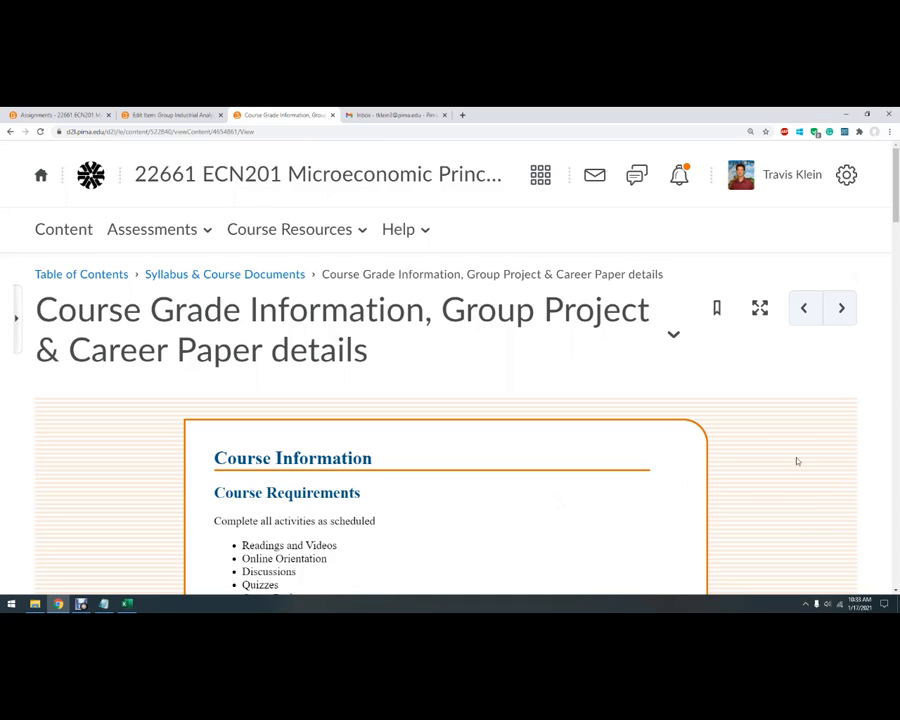
pyautogui.moveTo(784, 450)
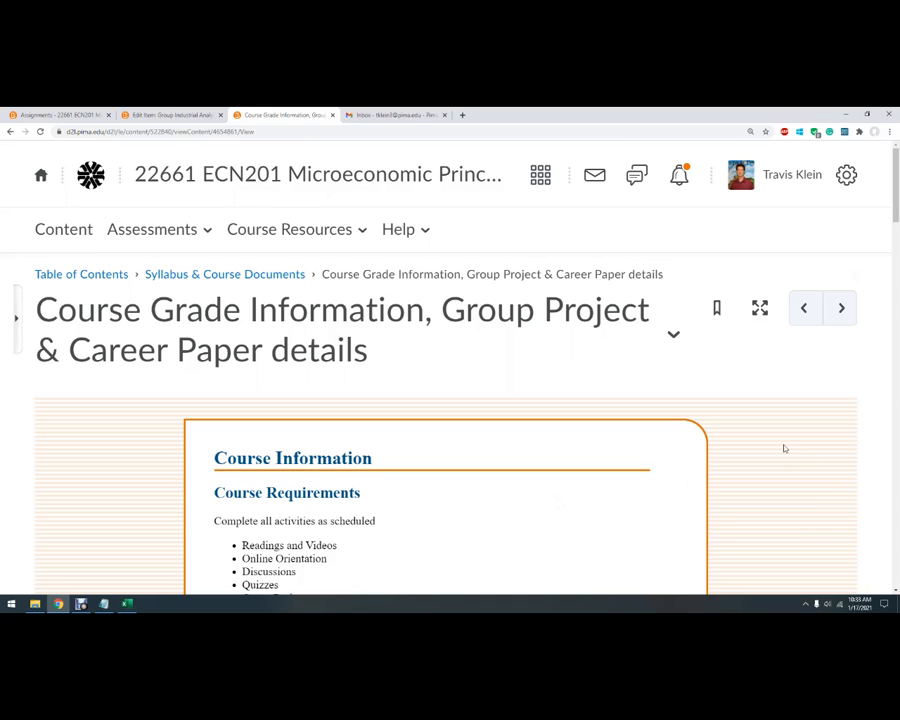
pyautogui.moveTo(456, 380)
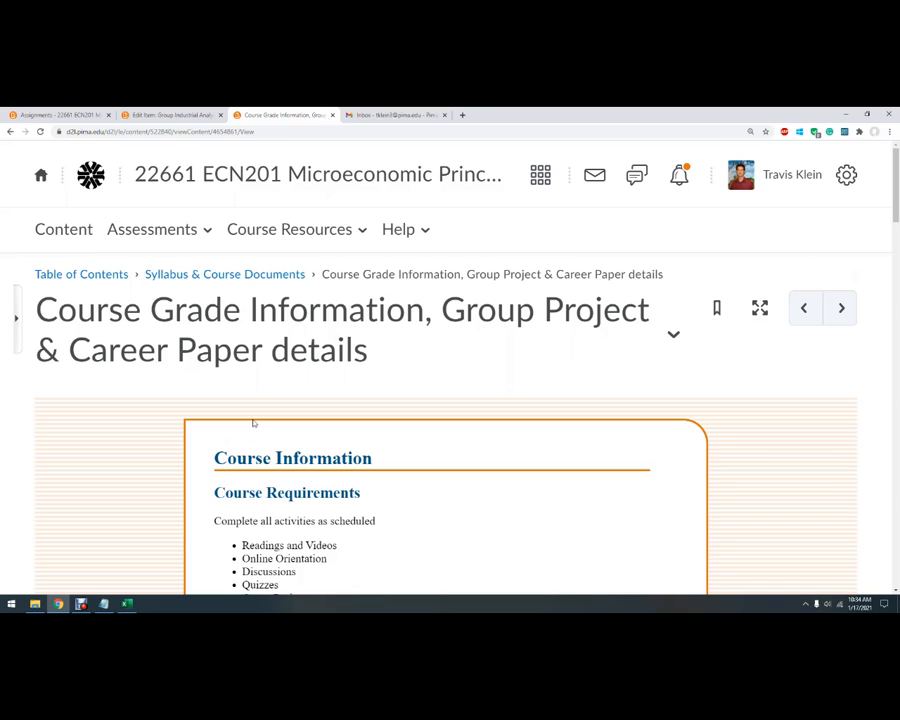
pyautogui.moveTo(168, 422)
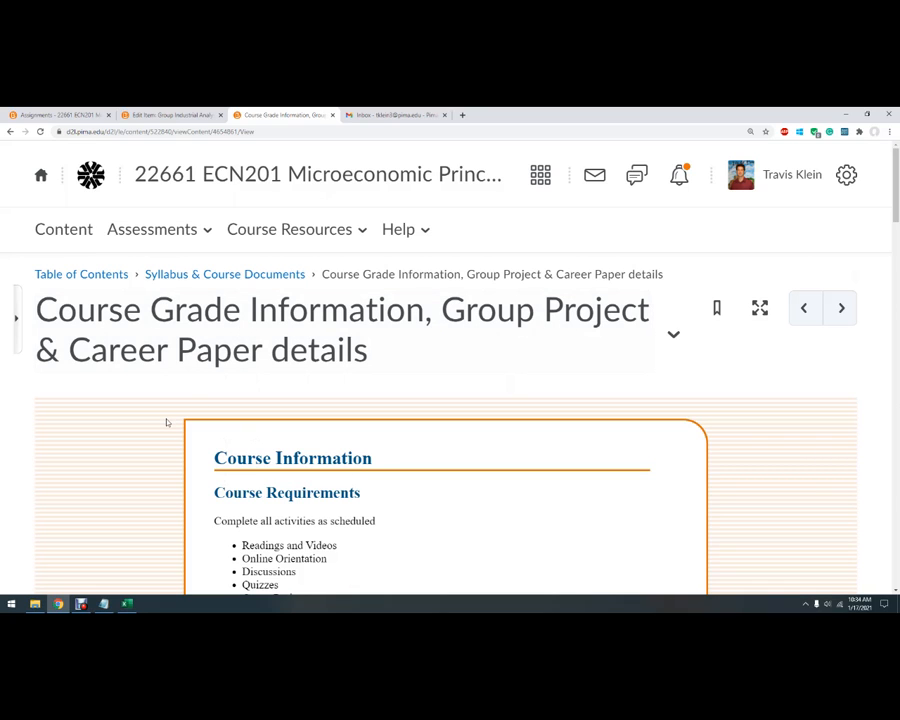
pyautogui.moveTo(112, 604)
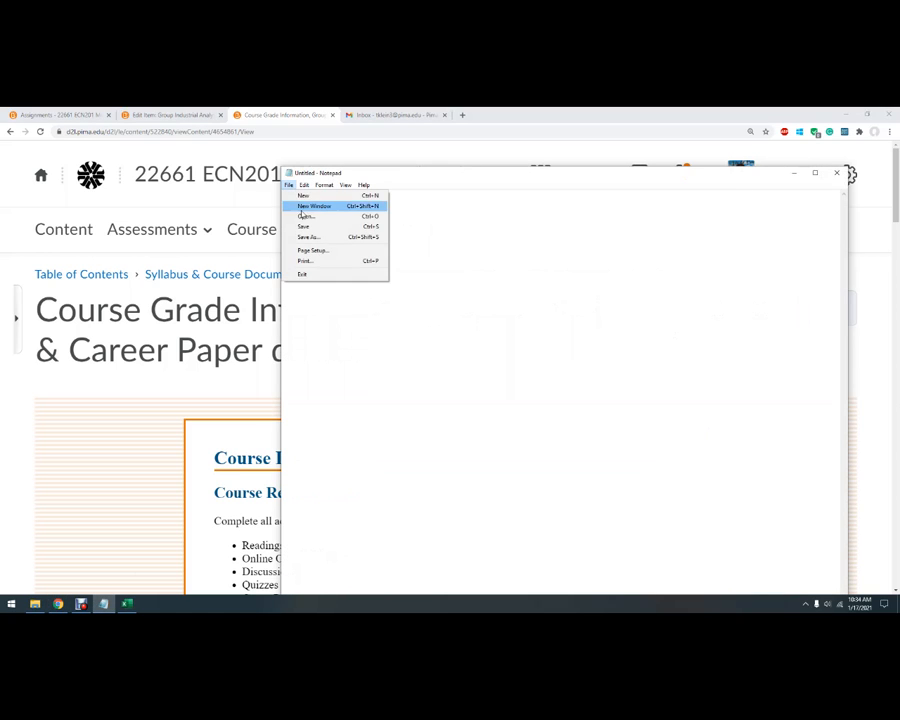
# Open the project topics text file listing Ice cream and New Automobile Tires.
pyautogui.click(304, 216)
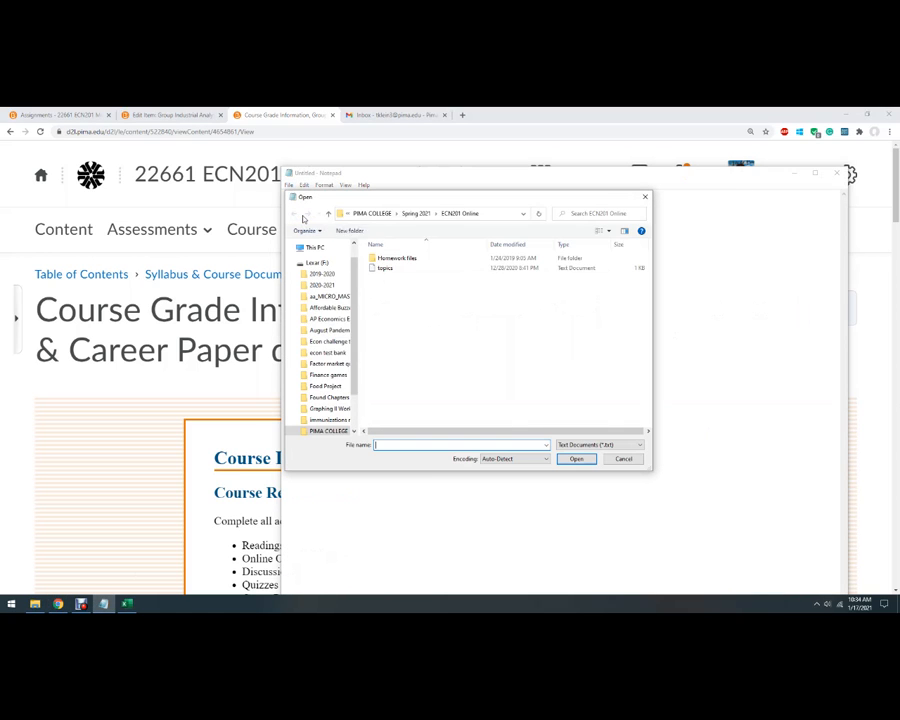
pyautogui.doubleClick(384, 268)
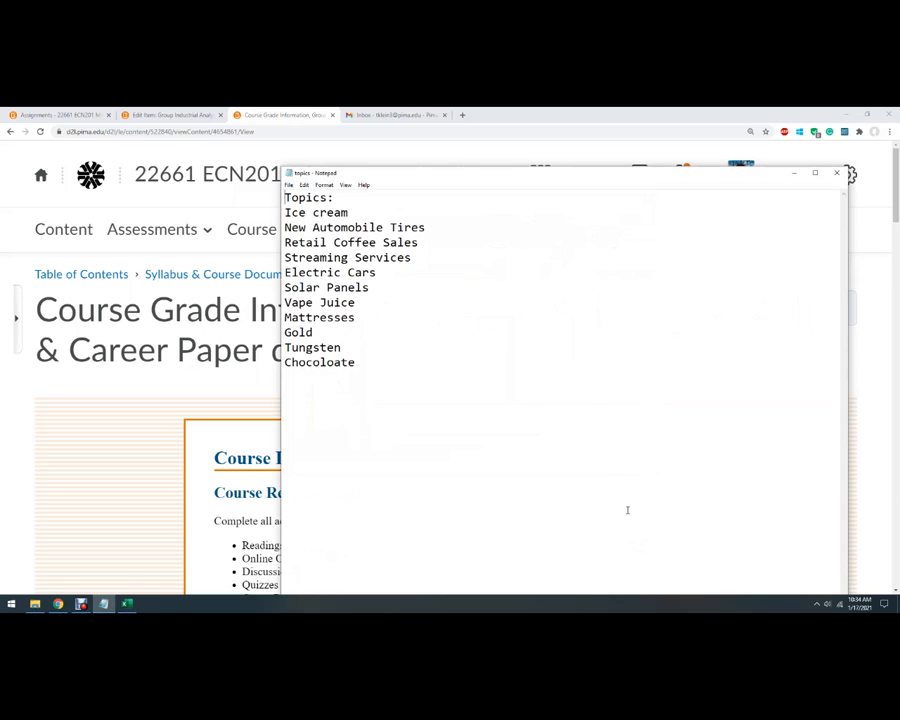
pyautogui.moveTo(352, 214)
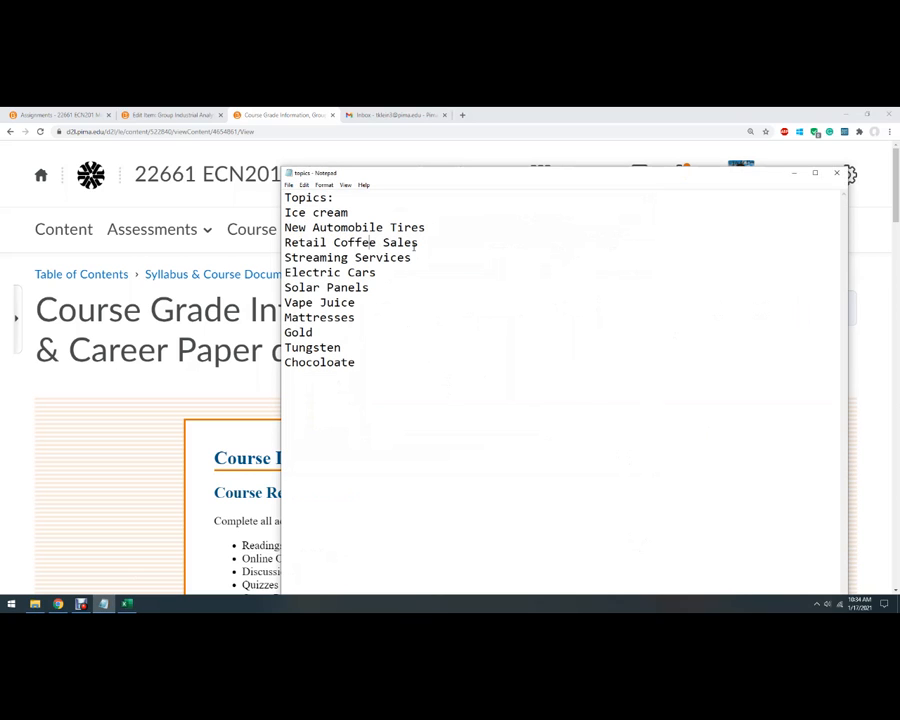
pyautogui.doubleClick(352, 242)
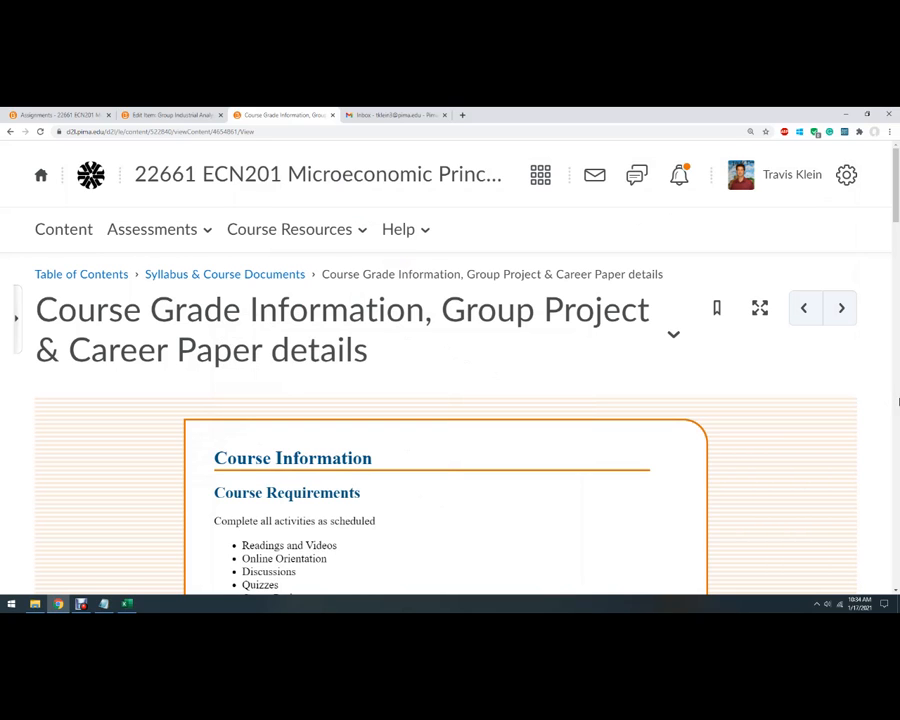
pyautogui.moveTo(882, 360)
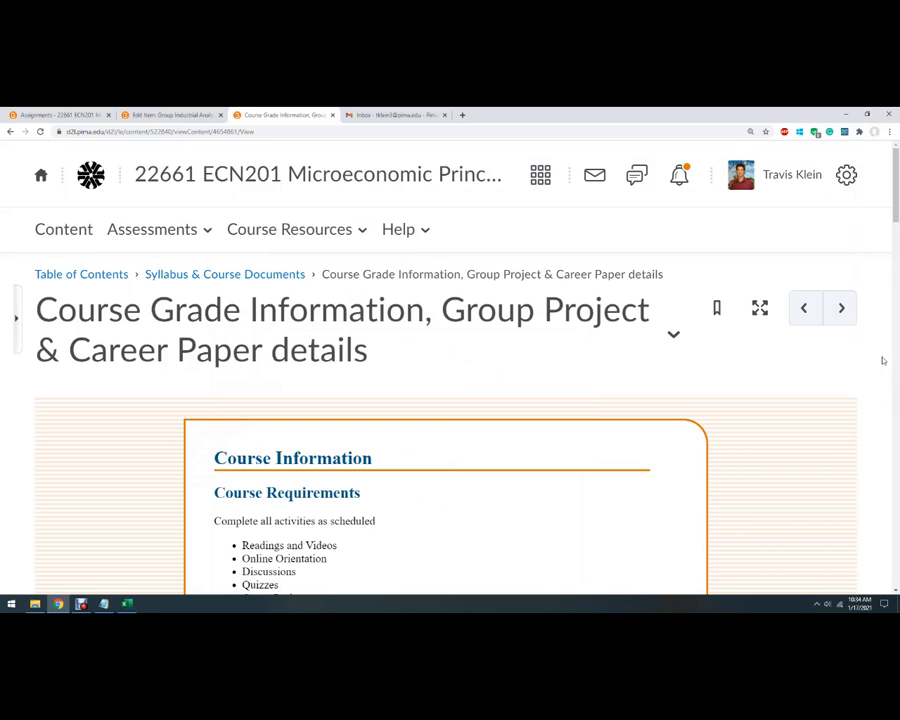
pyautogui.moveTo(584, 510)
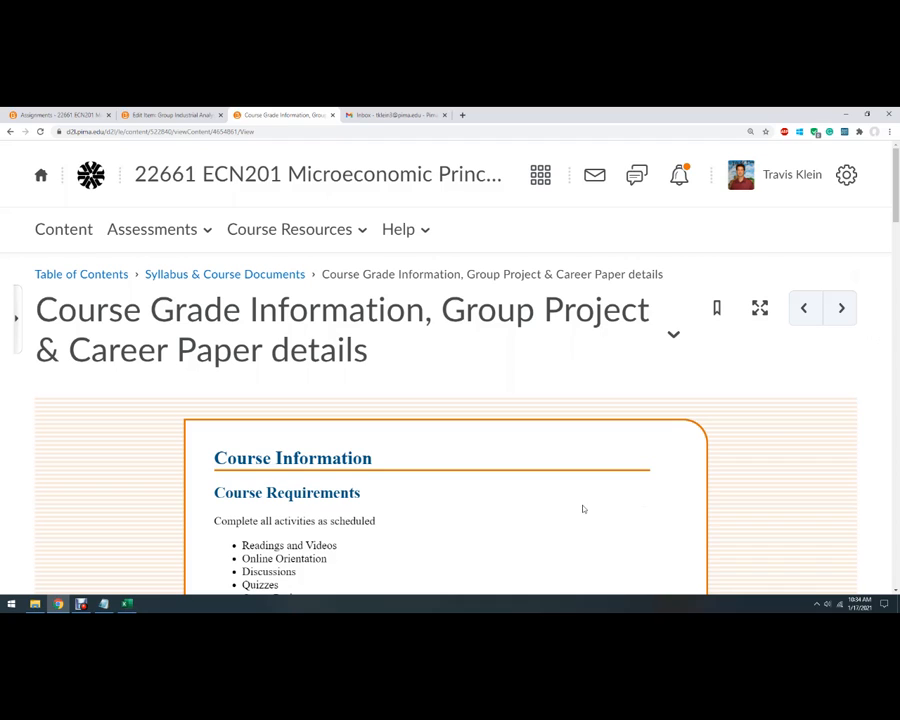
pyautogui.moveTo(132, 488)
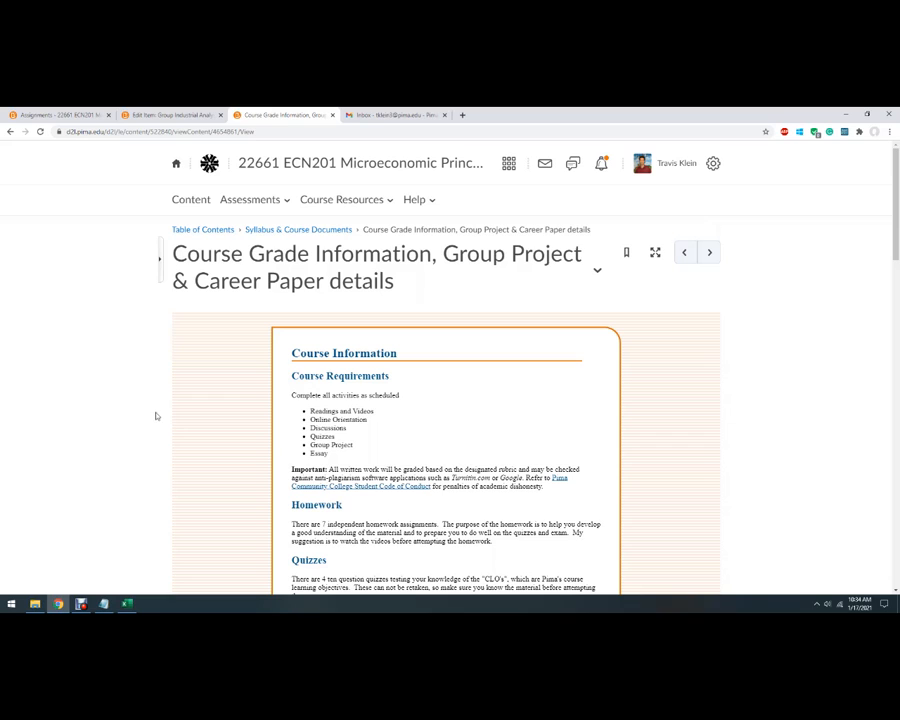
pyautogui.moveTo(236, 354)
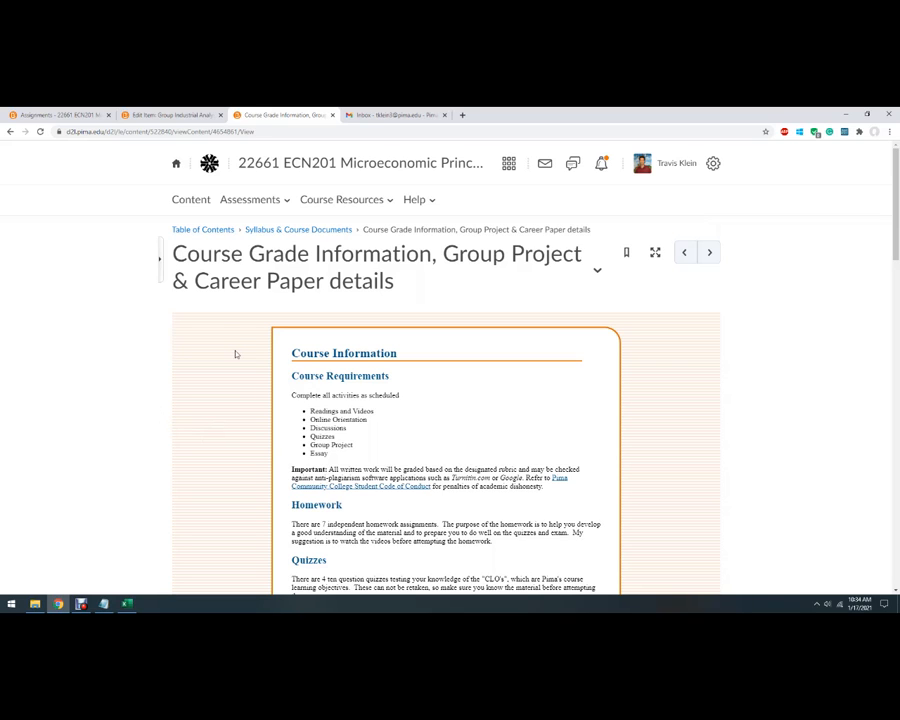
pyautogui.moveTo(218, 296)
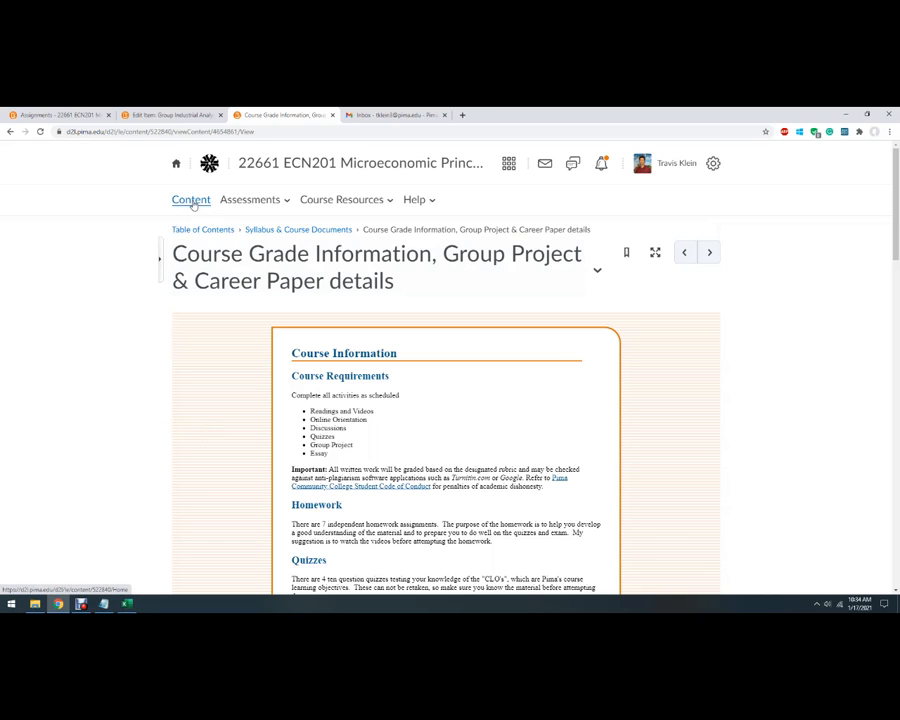
# From Content, load the Course Grade Information page and scroll to the Group Industrial Analysis assignments.
pyautogui.click(192, 200)
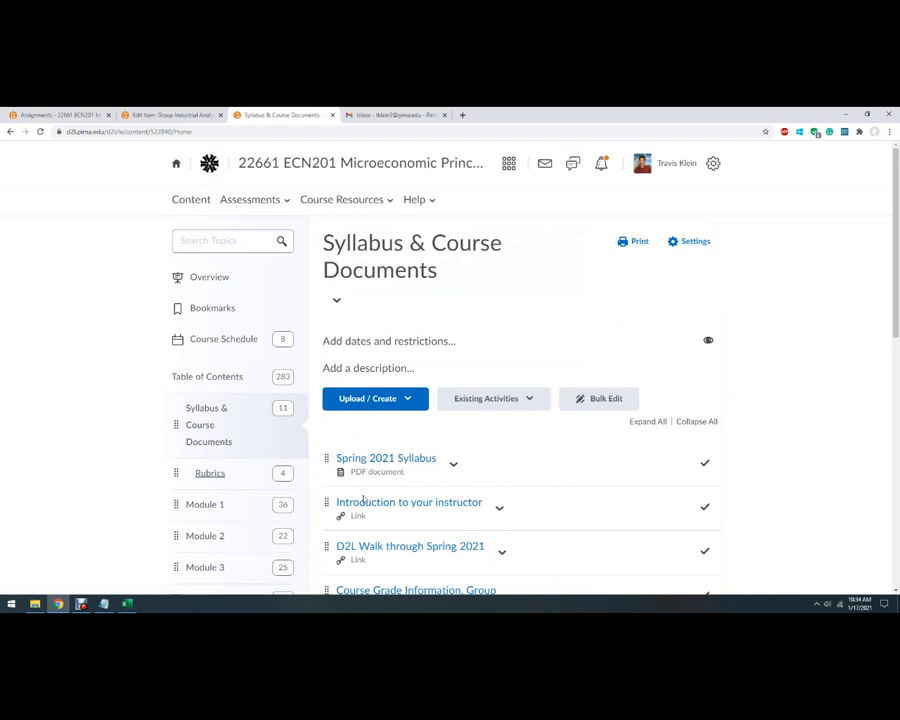
pyautogui.scroll(-3)
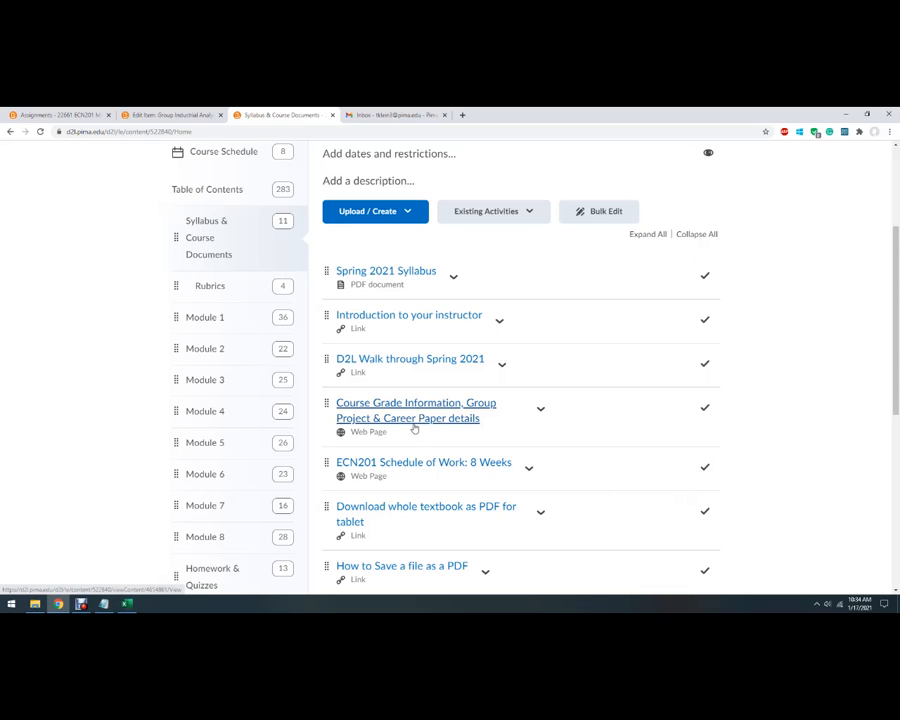
pyautogui.moveTo(410, 424)
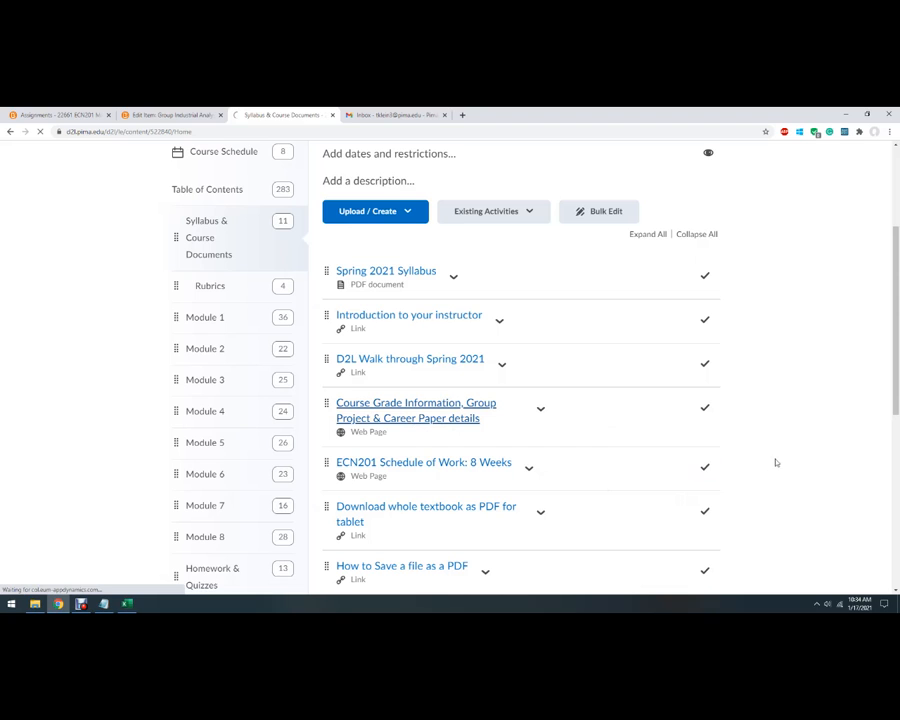
pyautogui.click(416, 410)
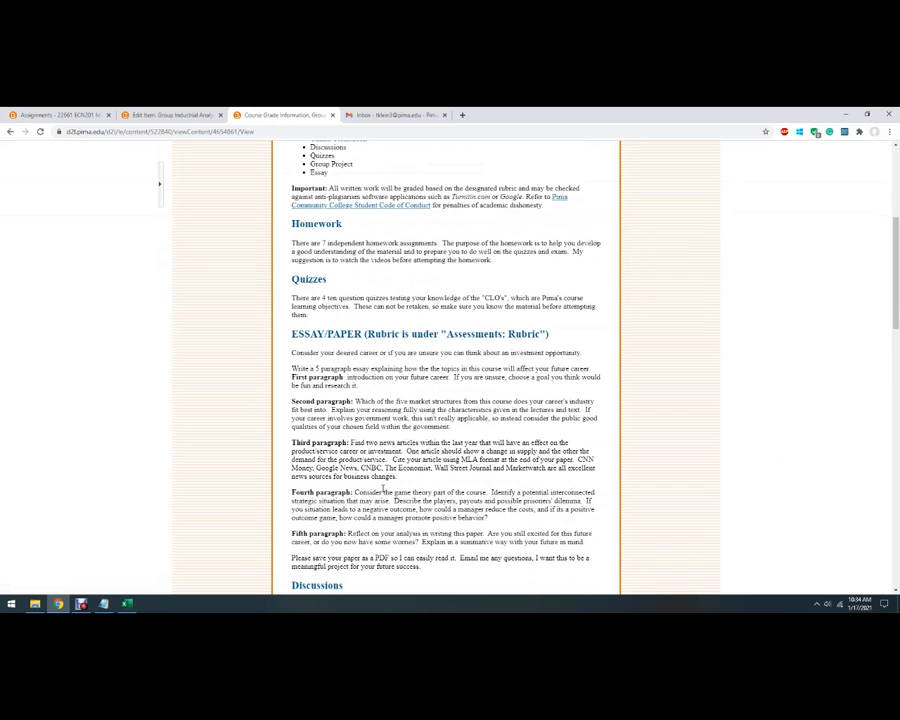
pyautogui.scroll(-3)
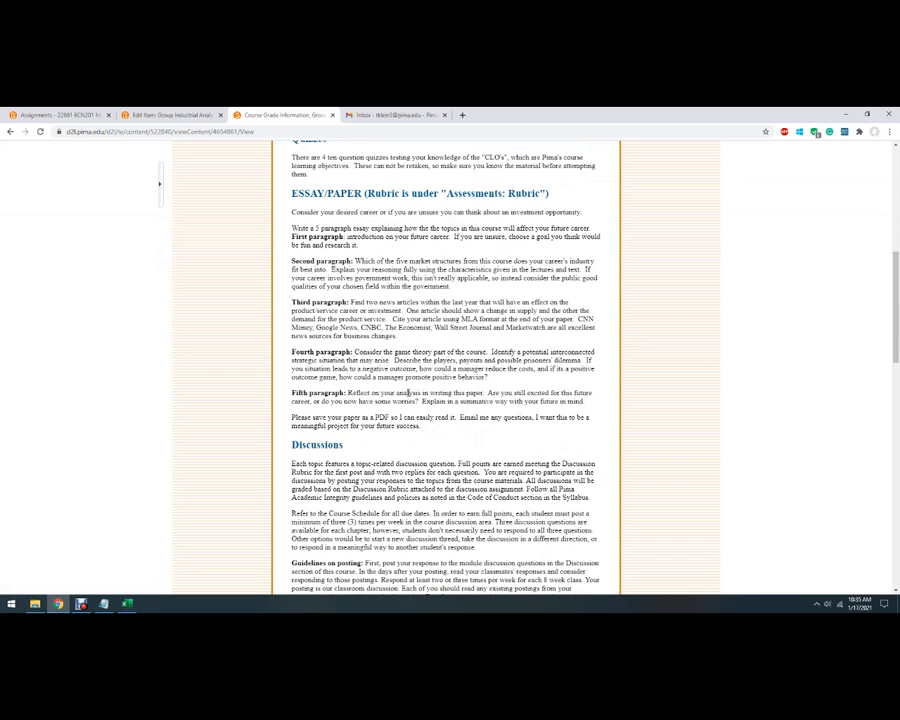
pyautogui.scroll(-3)
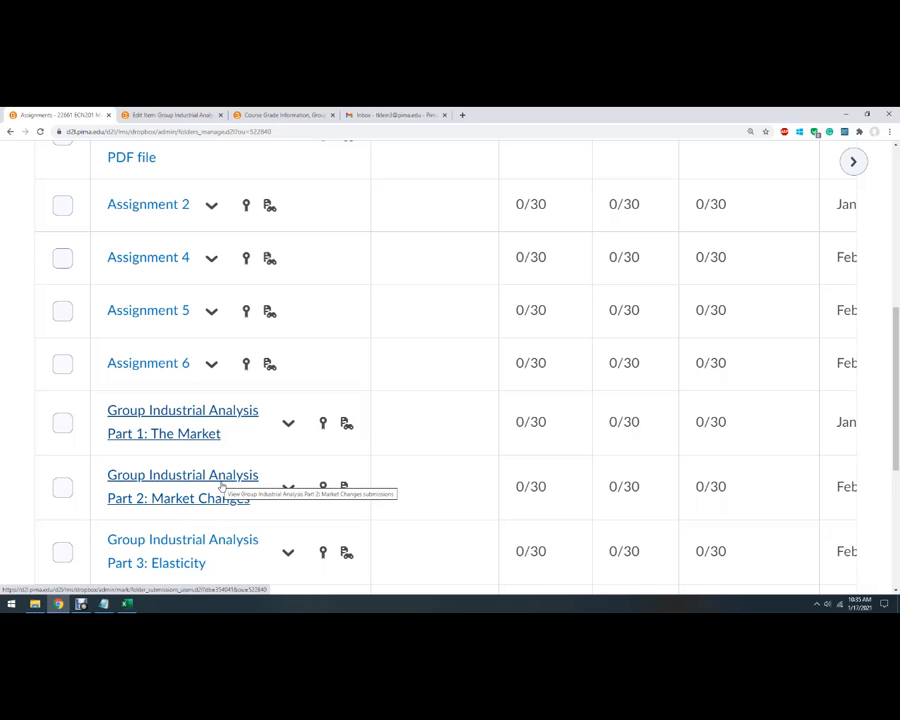
pyautogui.moveTo(388, 340)
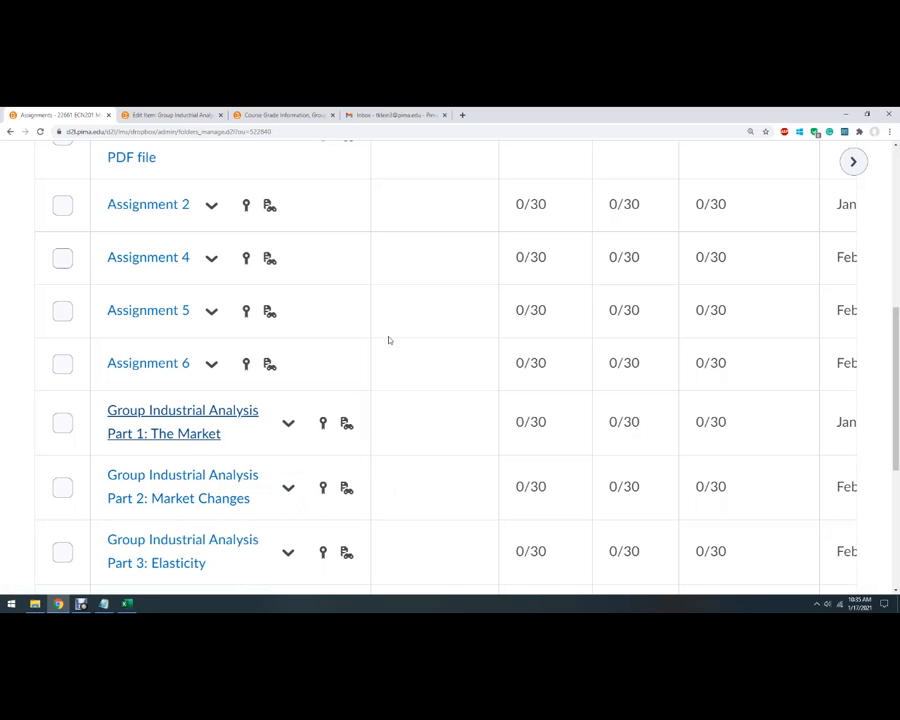
pyautogui.moveTo(320, 588)
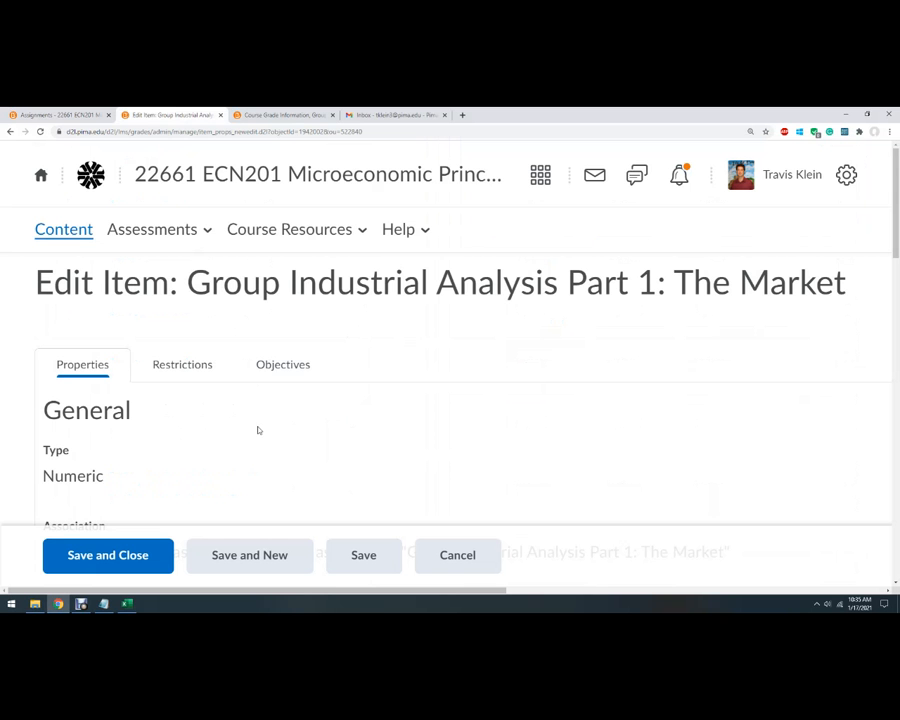
# Scroll down to the Group Industrial Analysis Part 1 and Part 2 slide requirements.
pyautogui.scroll(-3)
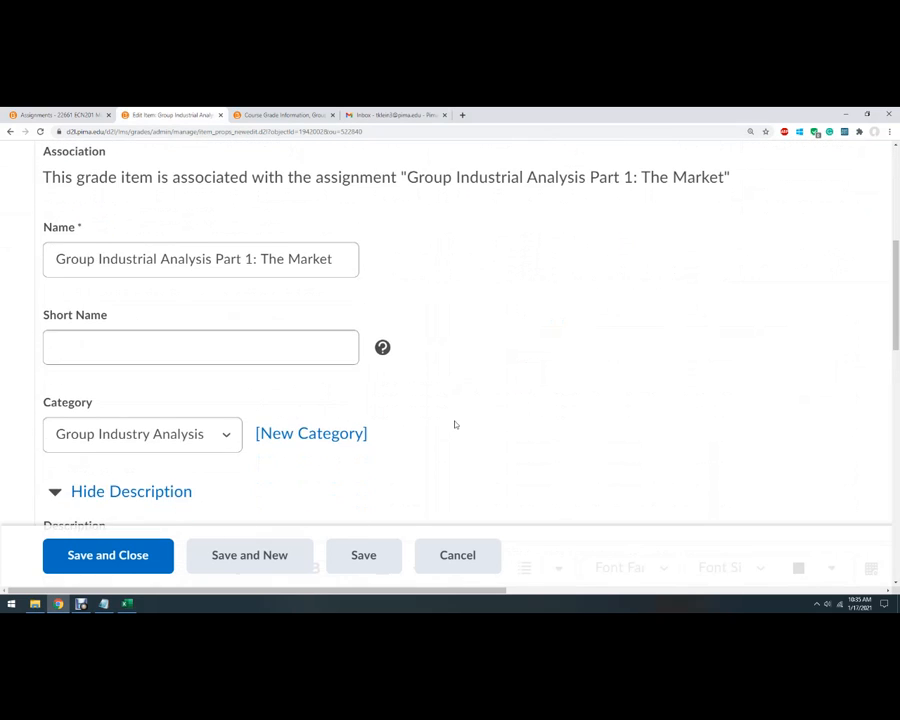
pyautogui.scroll(-3)
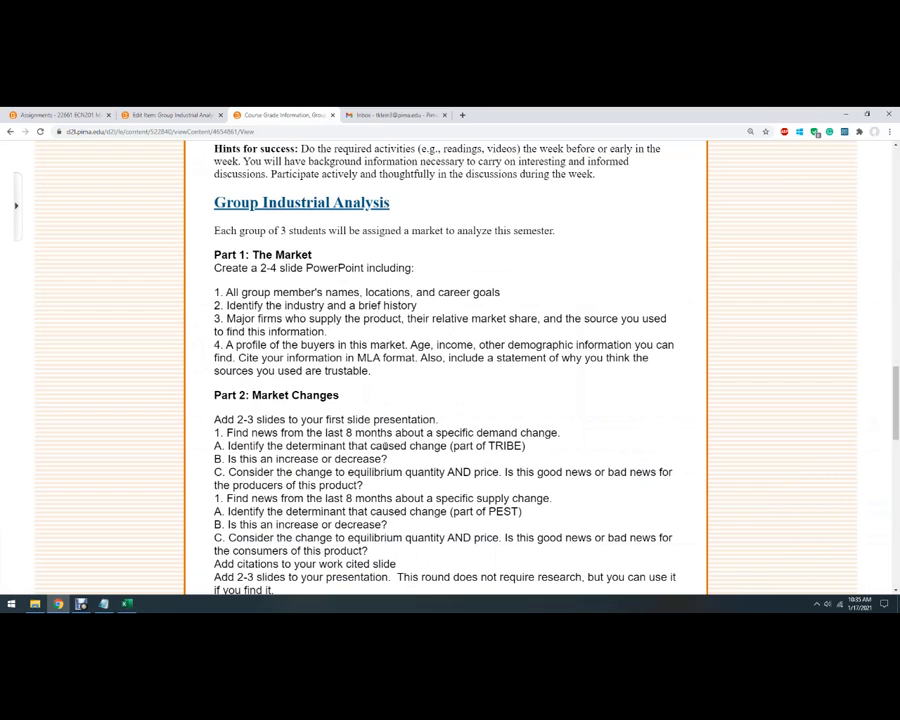
pyautogui.moveTo(336, 388)
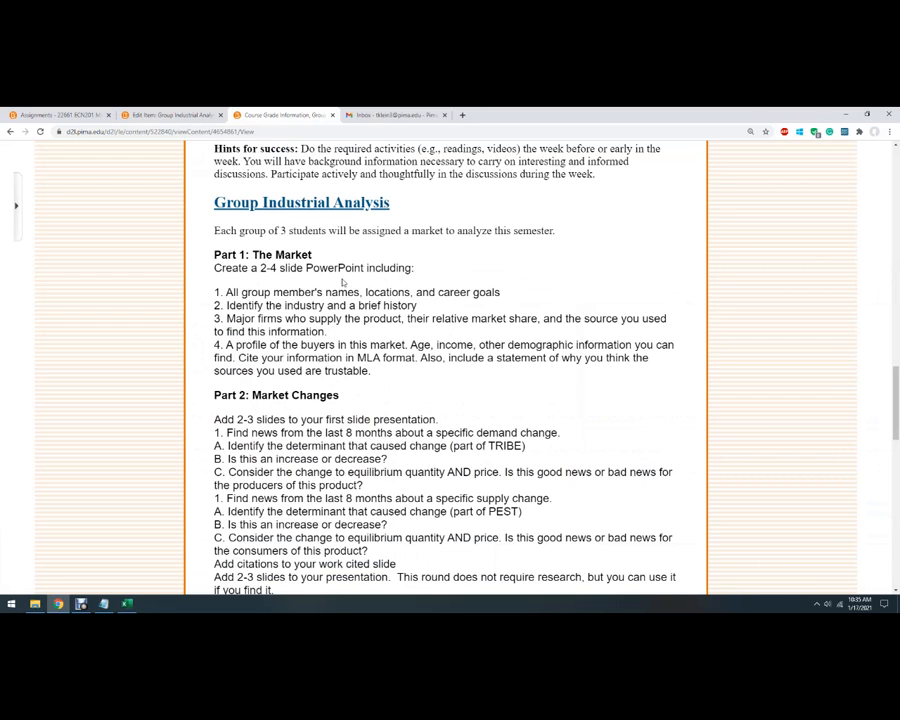
pyautogui.moveTo(362, 278)
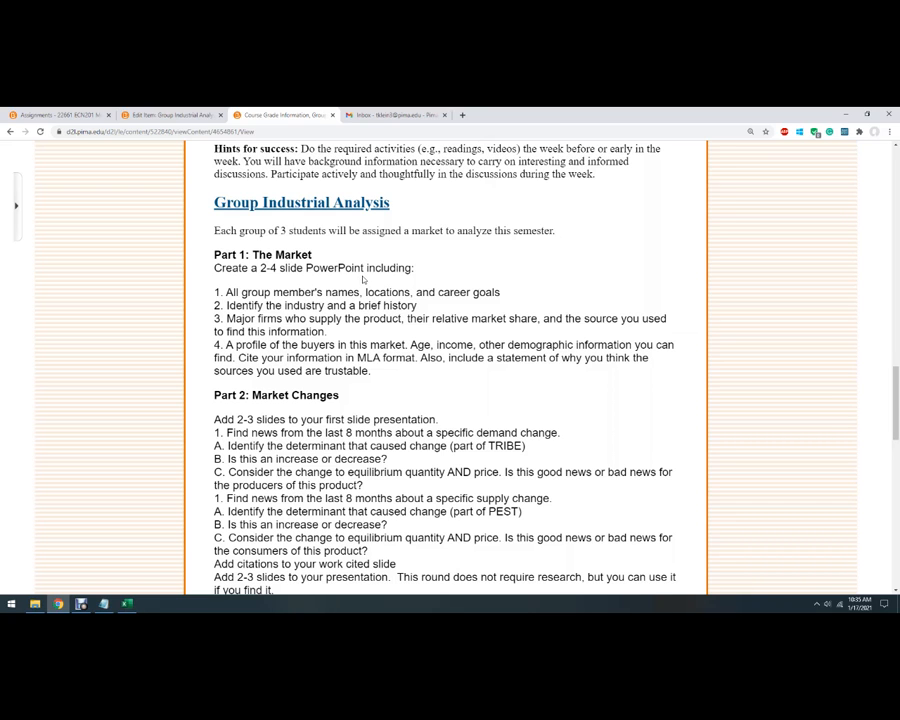
pyautogui.moveTo(372, 348)
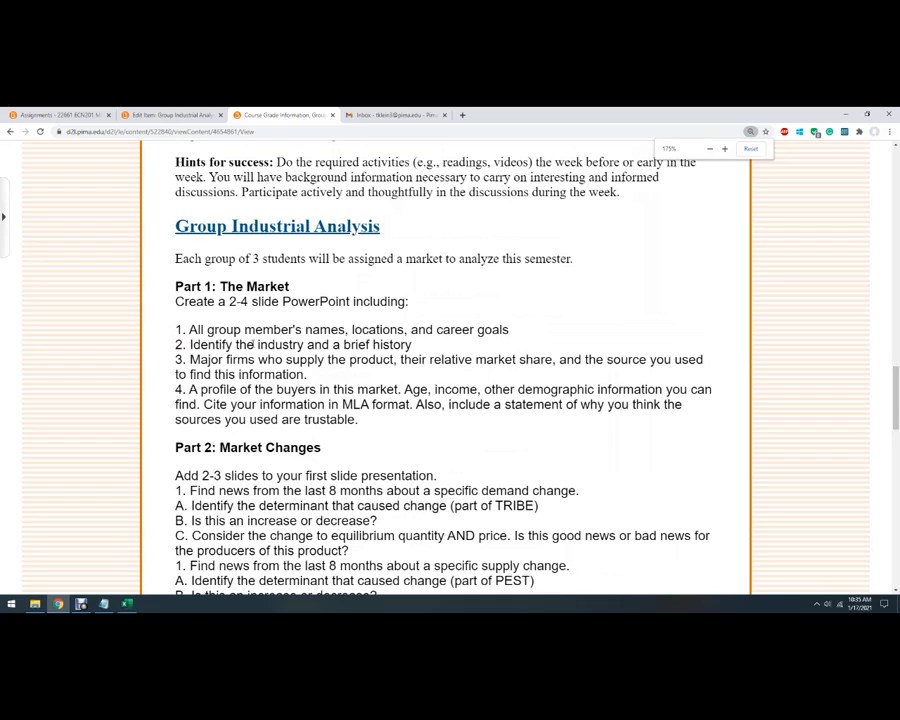
pyautogui.doubleClick(282, 344)
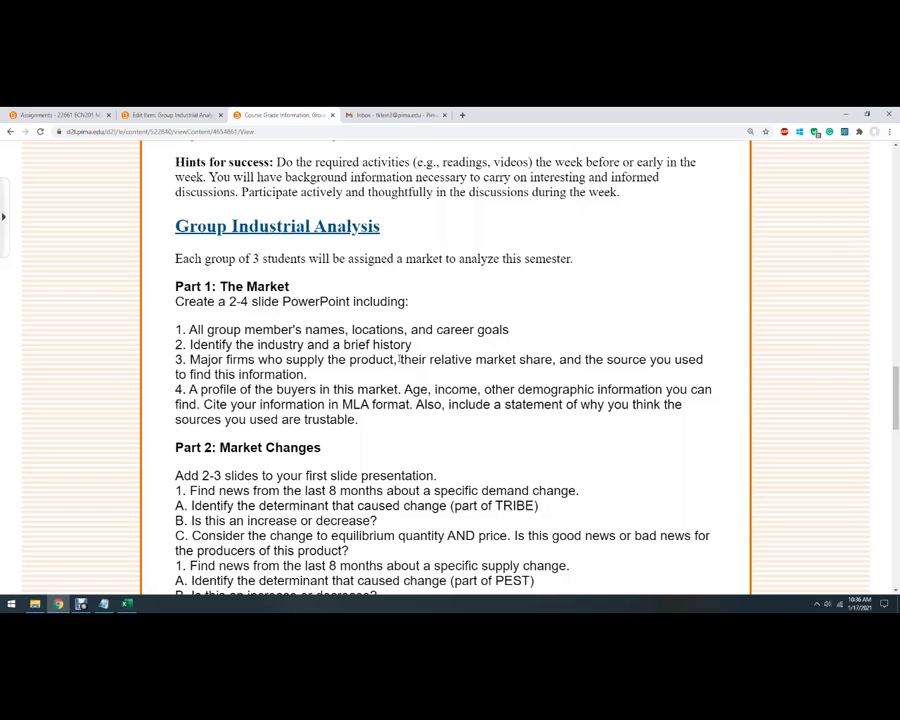
pyautogui.moveTo(418, 372)
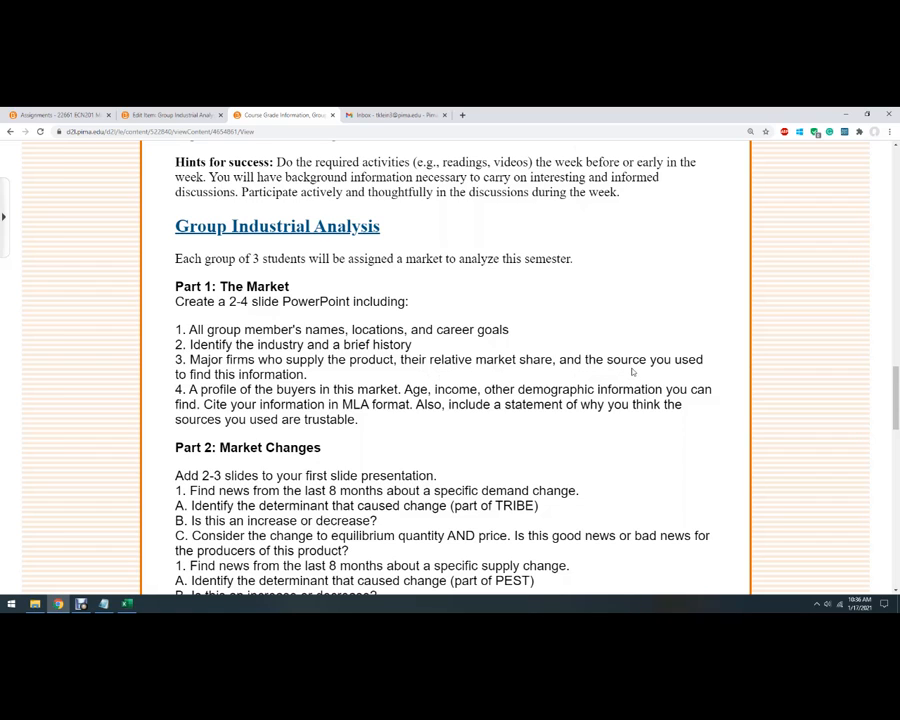
pyautogui.moveTo(458, 382)
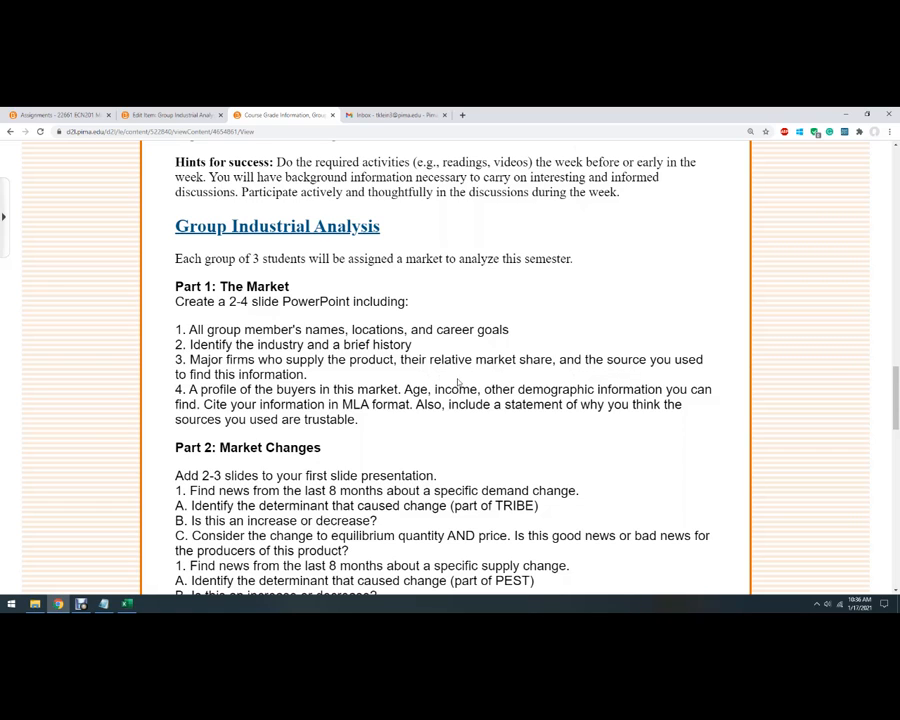
pyautogui.moveTo(188, 360); pyautogui.dragTo(348, 360)
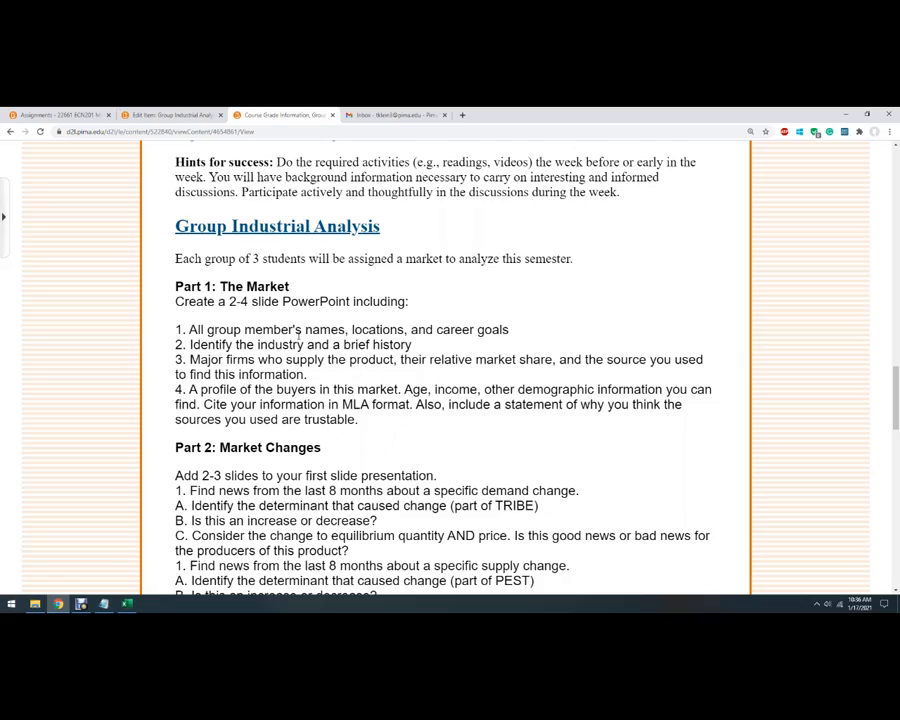
# Scroll to Part 2 Market Changes and highlight the word determinant in the demand-change item.
pyautogui.scroll(-3)
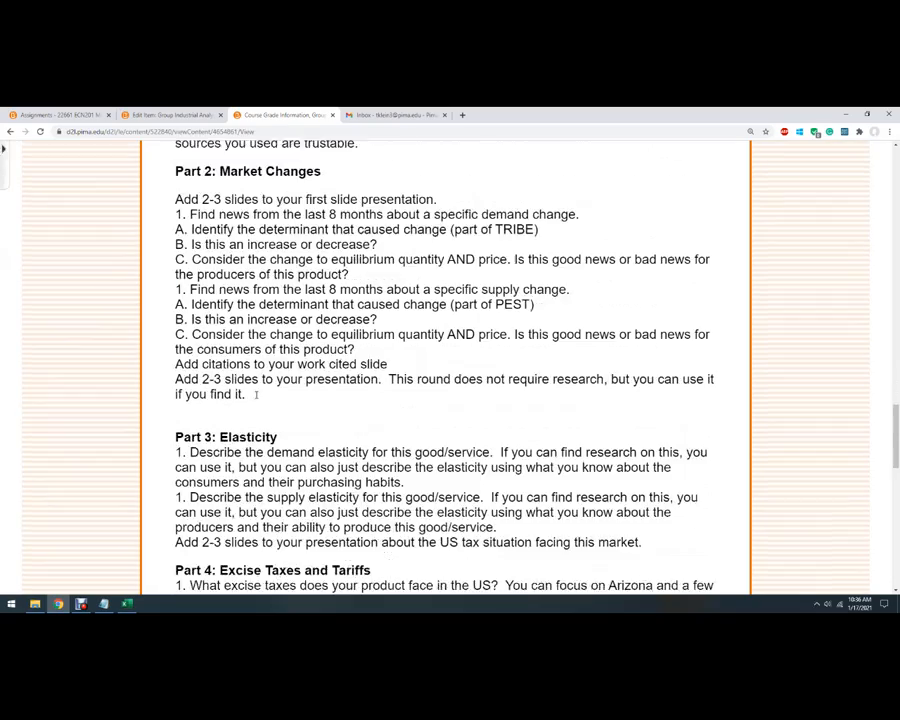
pyautogui.scroll(-3)
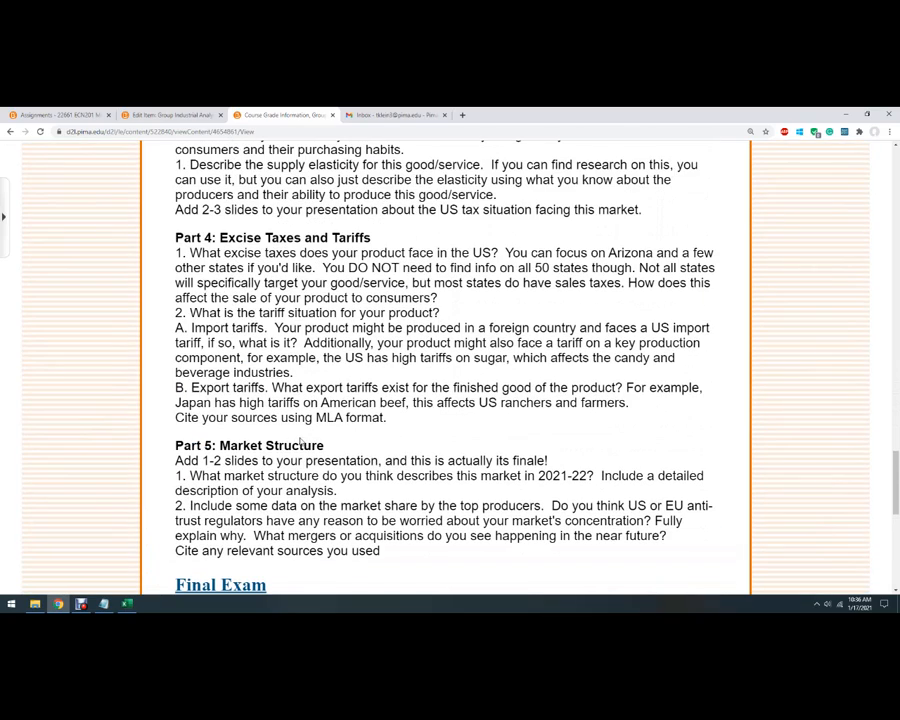
pyautogui.scroll(3)
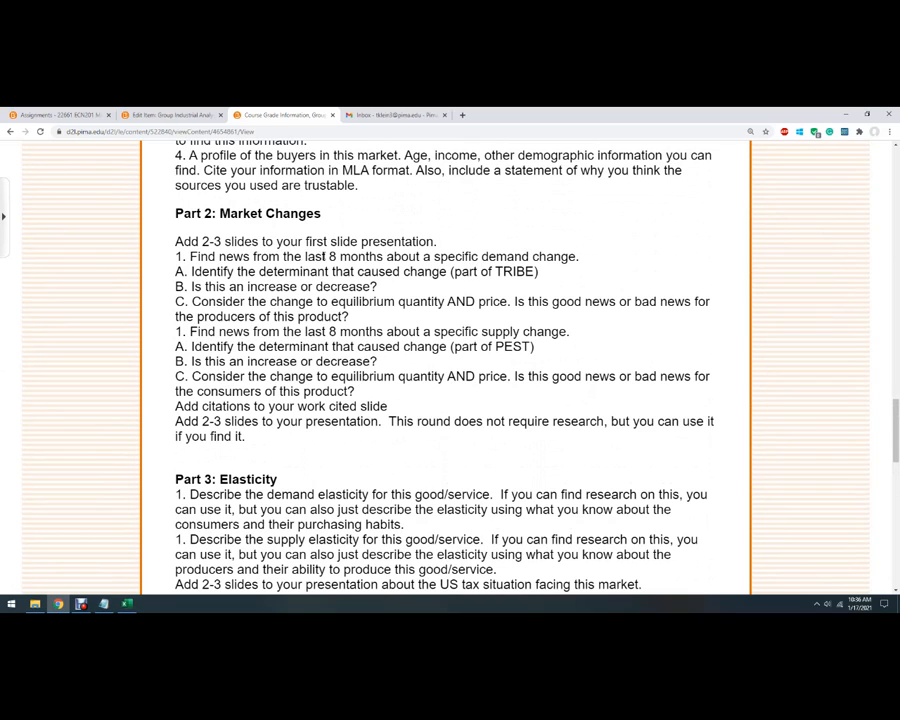
pyautogui.moveTo(330, 256); pyautogui.dragTo(576, 256)
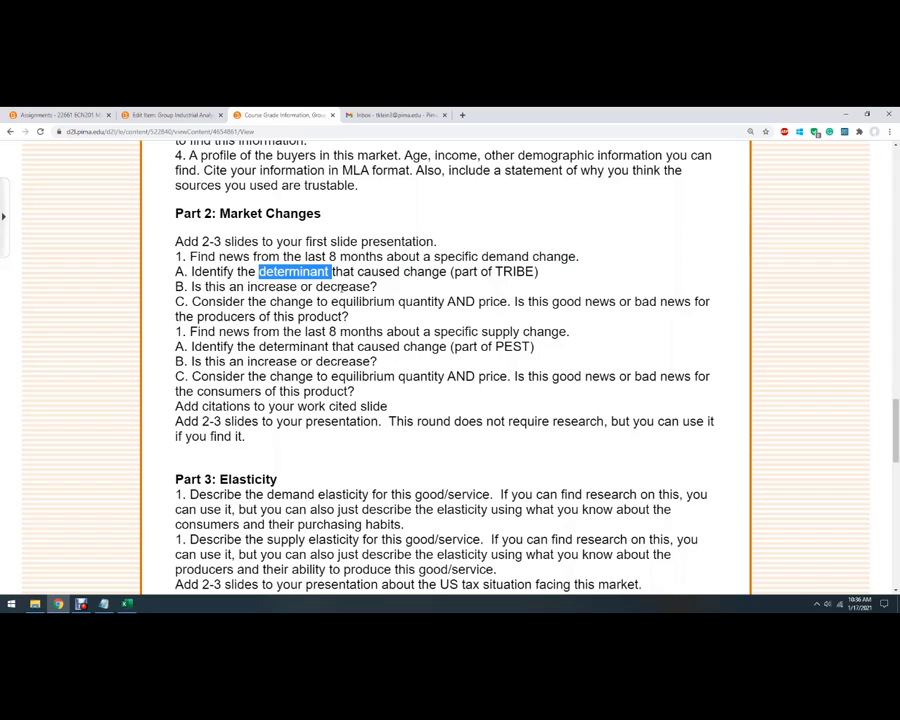
pyautogui.moveTo(428, 296)
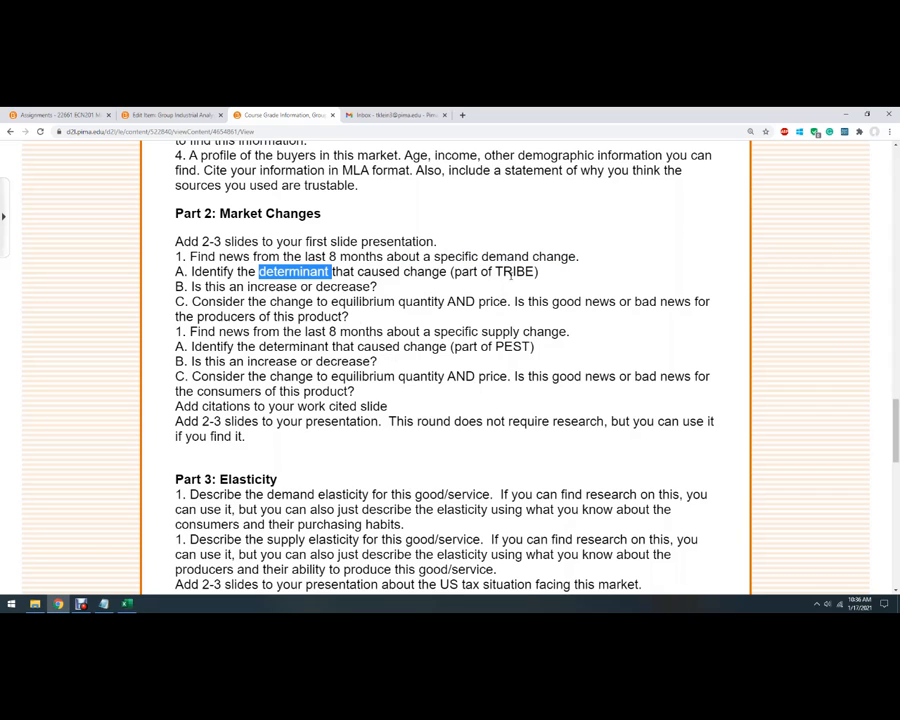
pyautogui.doubleClick(514, 272)
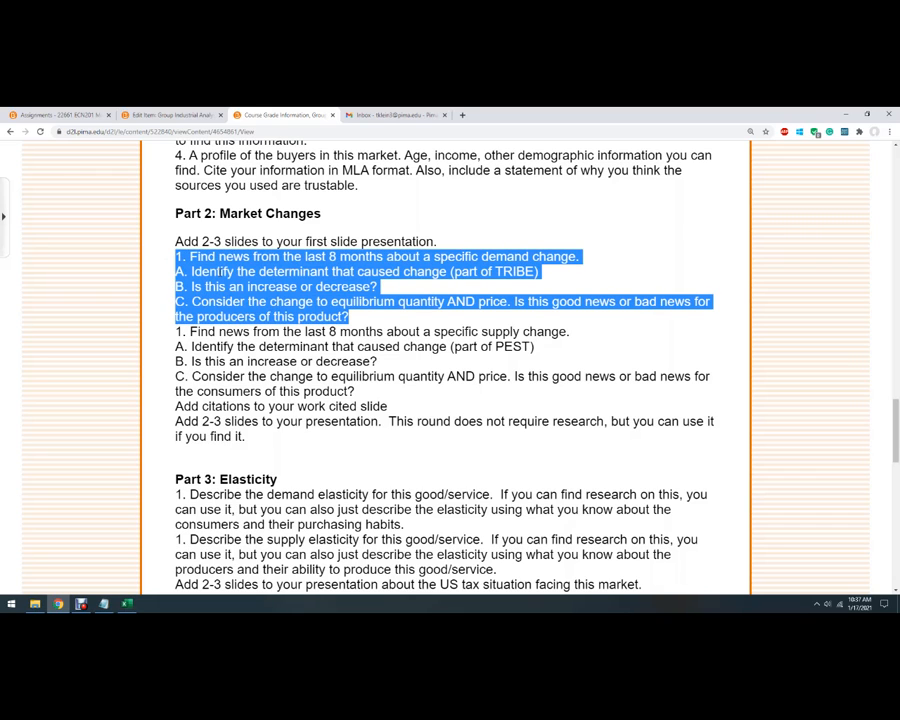
pyautogui.click(290, 344)
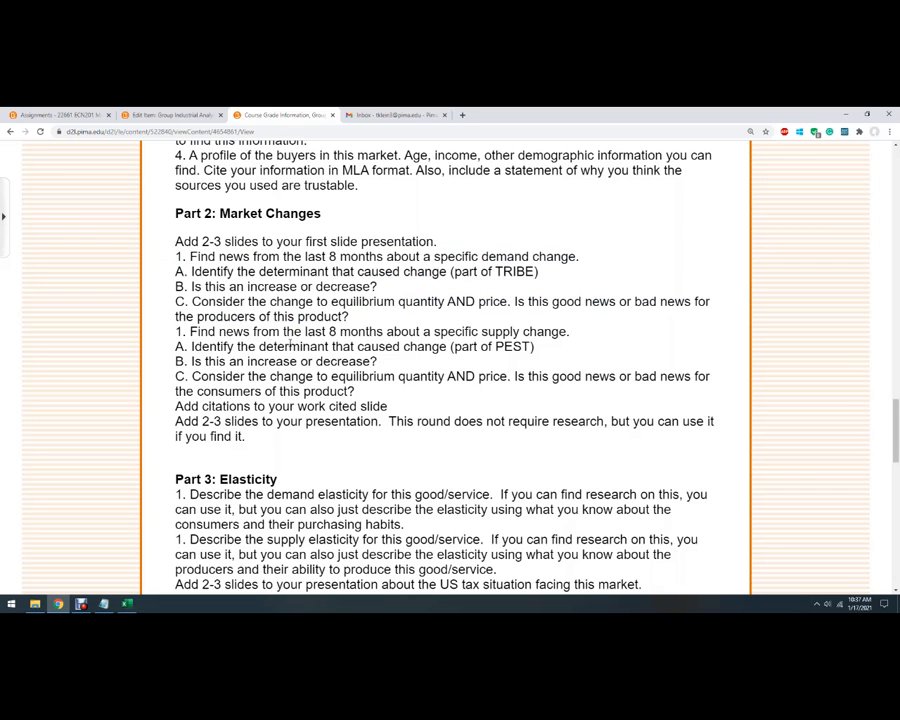
# Highlight the supply-change questions in Part 2, then clear the selection.
pyautogui.moveTo(186, 256); pyautogui.dragTo(348, 316)
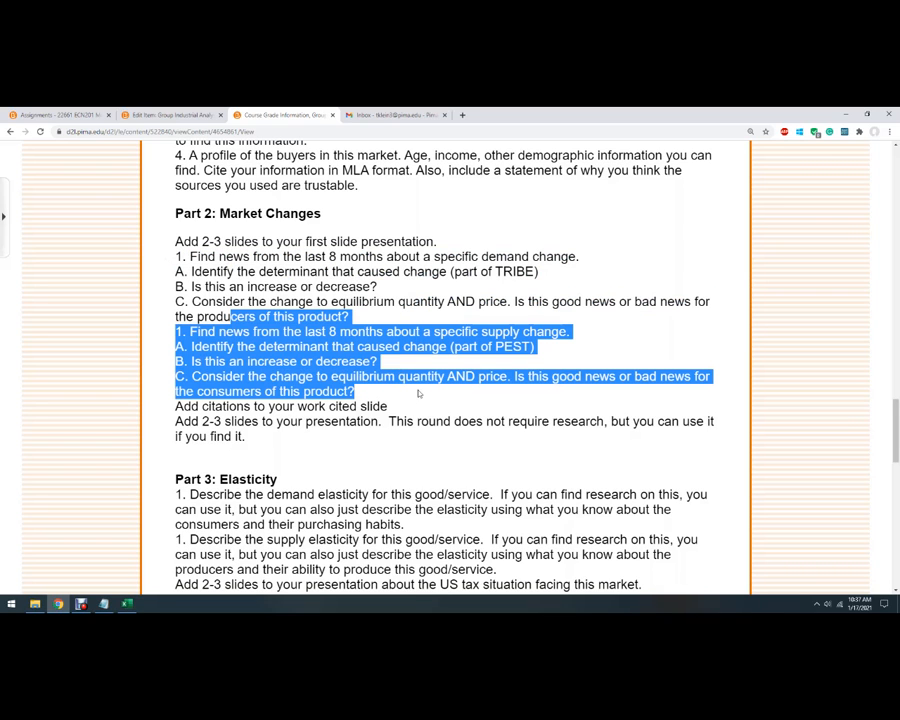
pyautogui.click(420, 392)
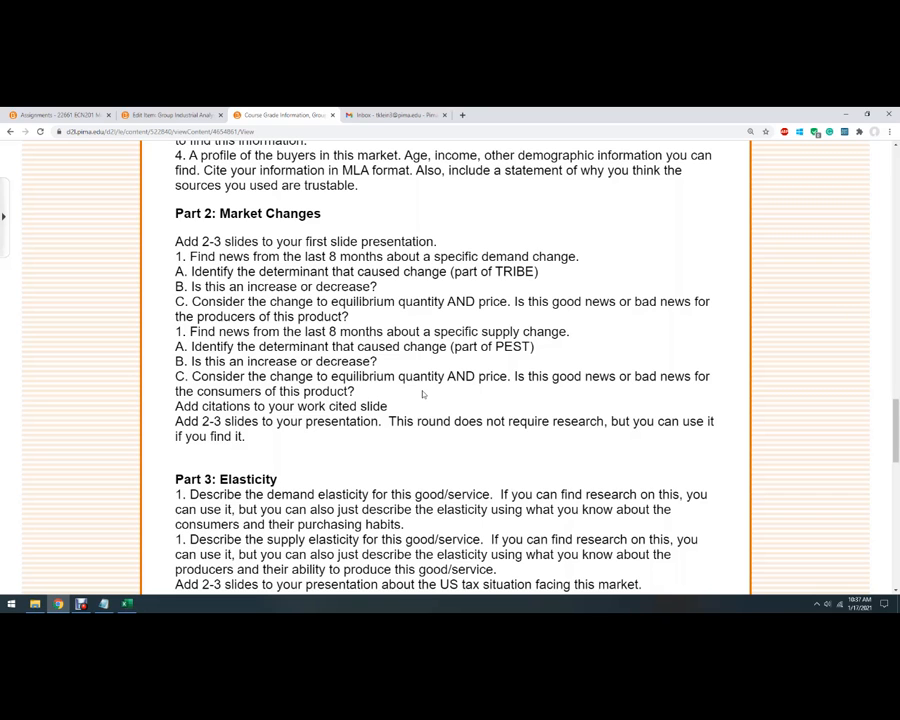
# Scroll past Part 3 to show Part 4 Excise Taxes and Tariffs and Part 5 Market Structure.
pyautogui.scroll(-3)
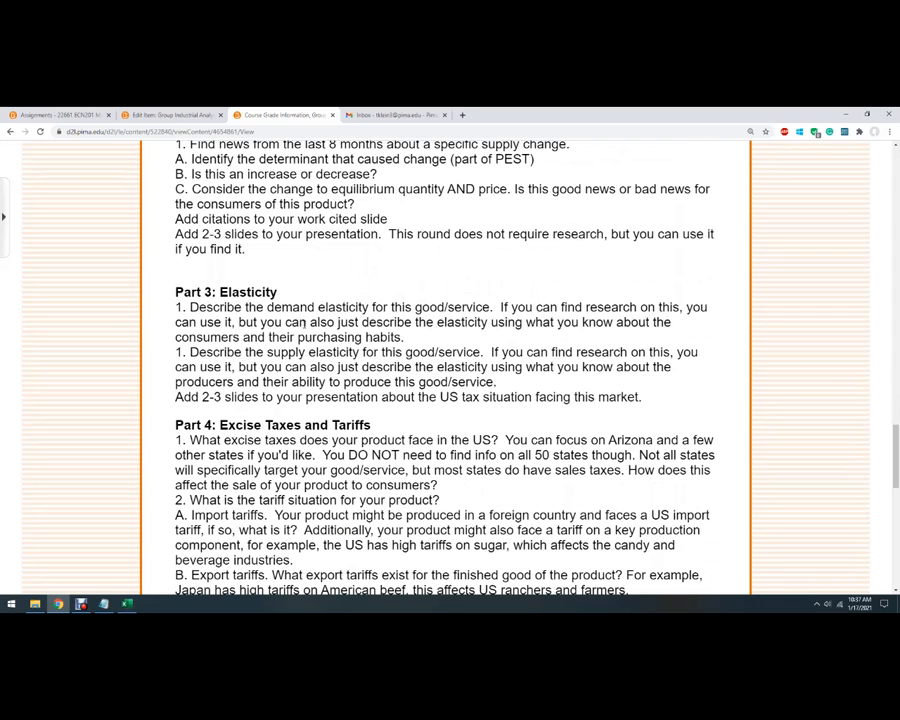
pyautogui.doubleClick(344, 308)
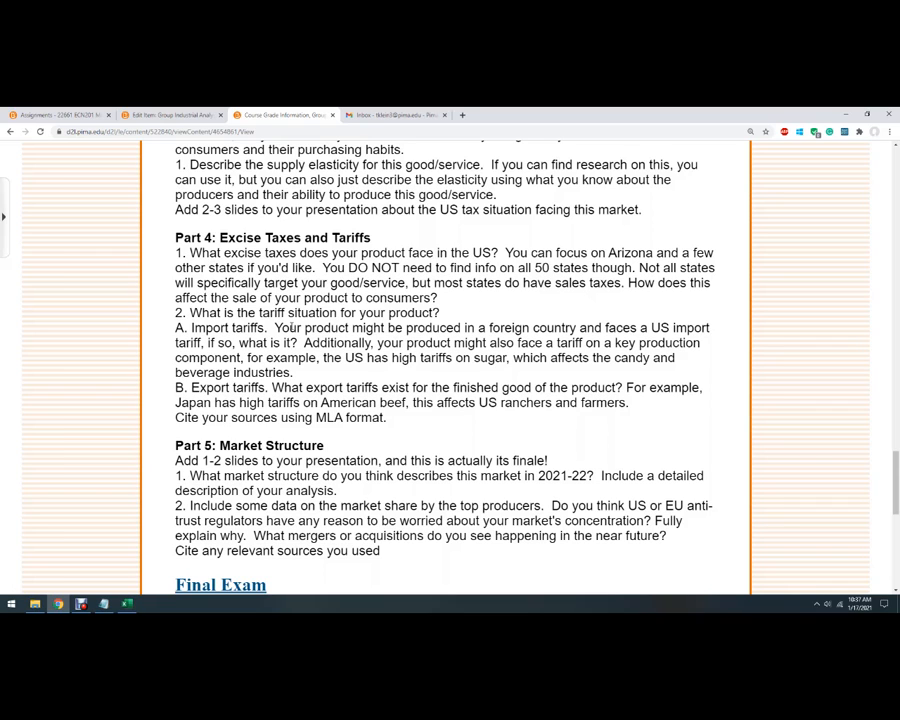
pyautogui.moveTo(216, 312); pyautogui.dragTo(432, 312)
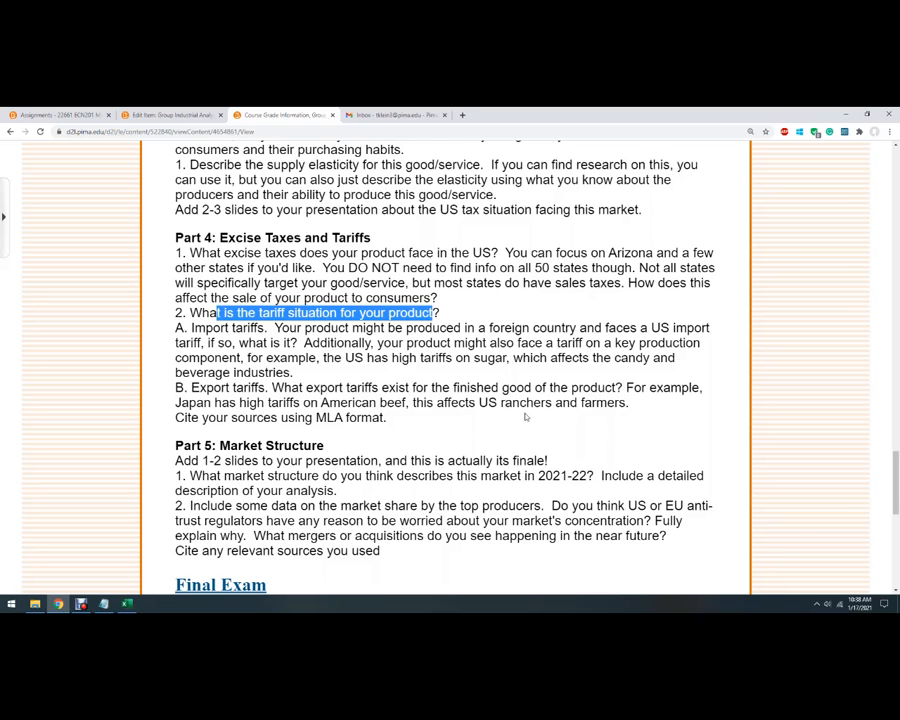
pyautogui.click(300, 312)
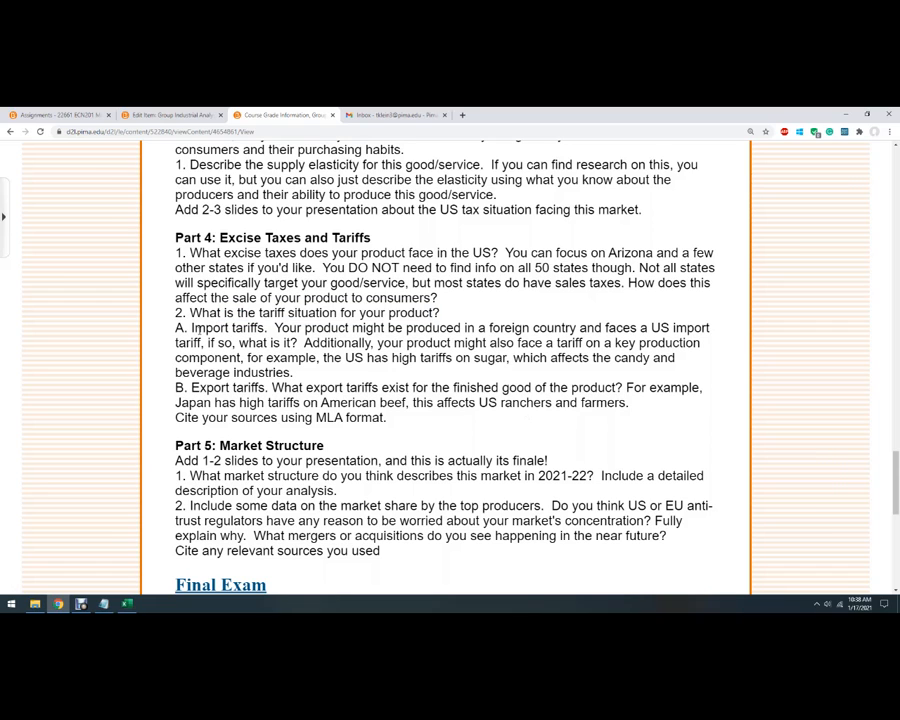
pyautogui.doubleClick(226, 328)
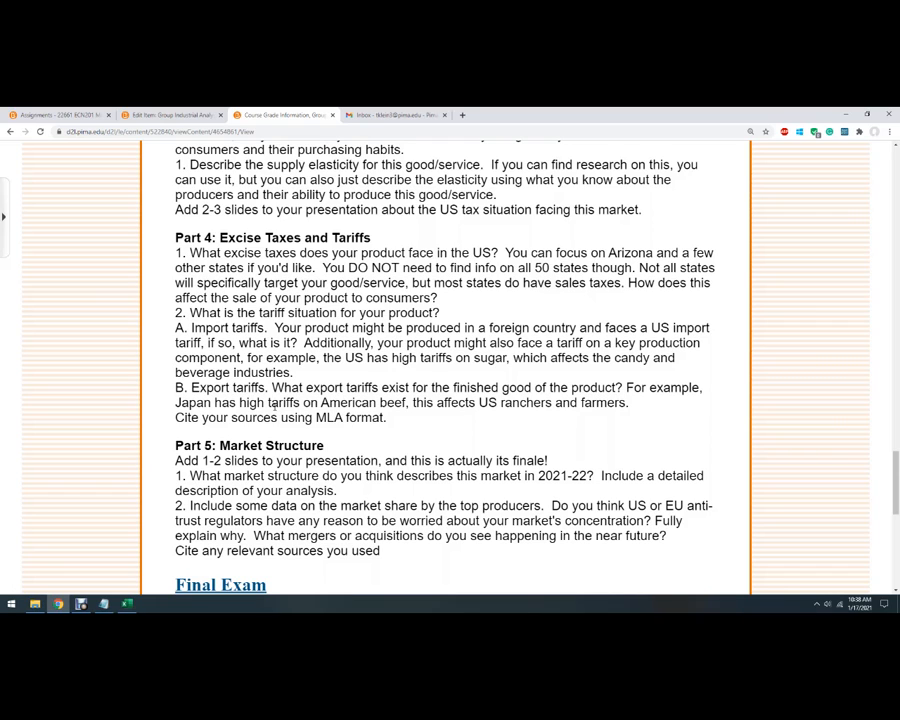
pyautogui.moveTo(204, 402); pyautogui.dragTo(518, 402)
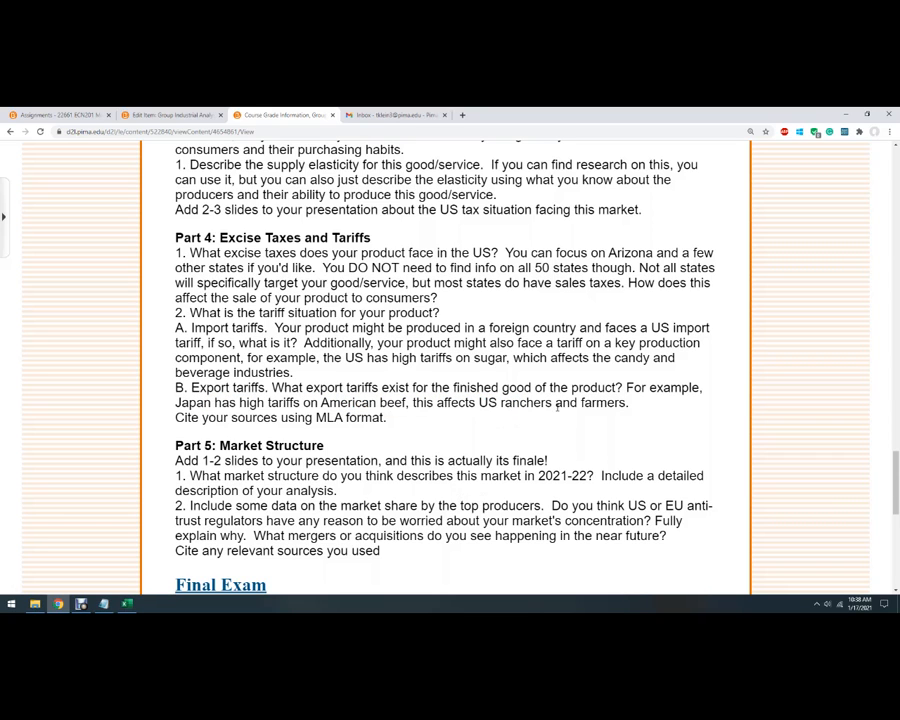
pyautogui.scroll(-3)
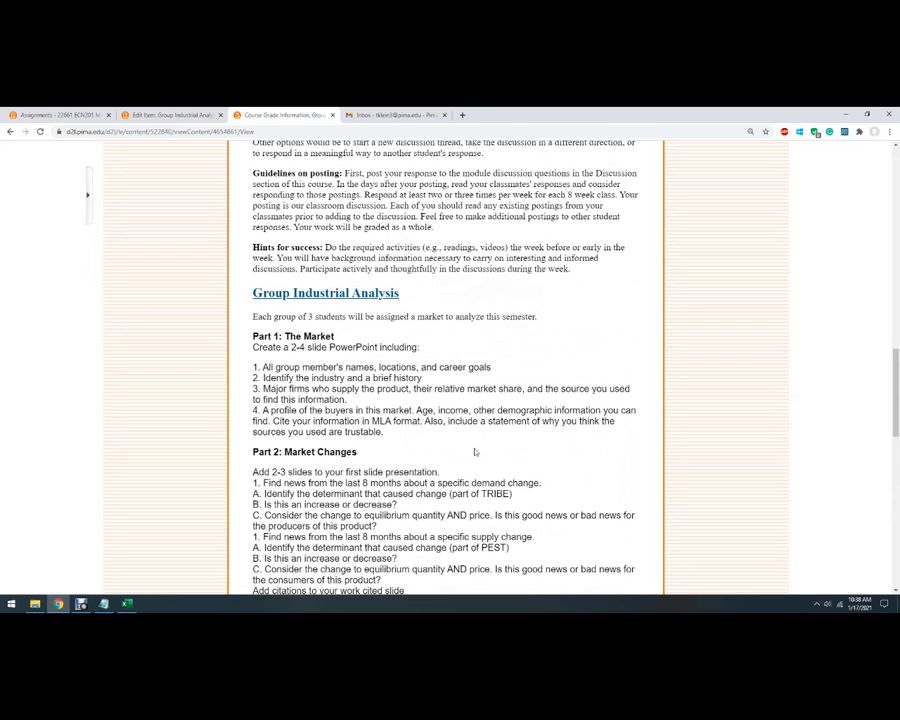
# Scroll through Part 2 into Part 3 Elasticity, then leave the course page to end the walkthrough.
pyautogui.scroll(-3)
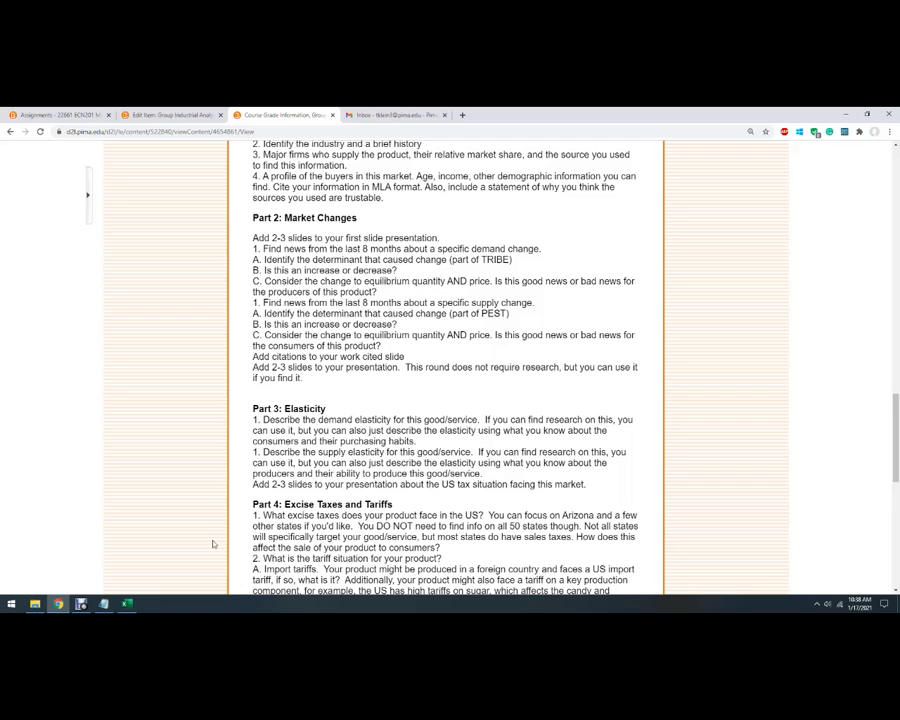
pyautogui.click(80, 604)
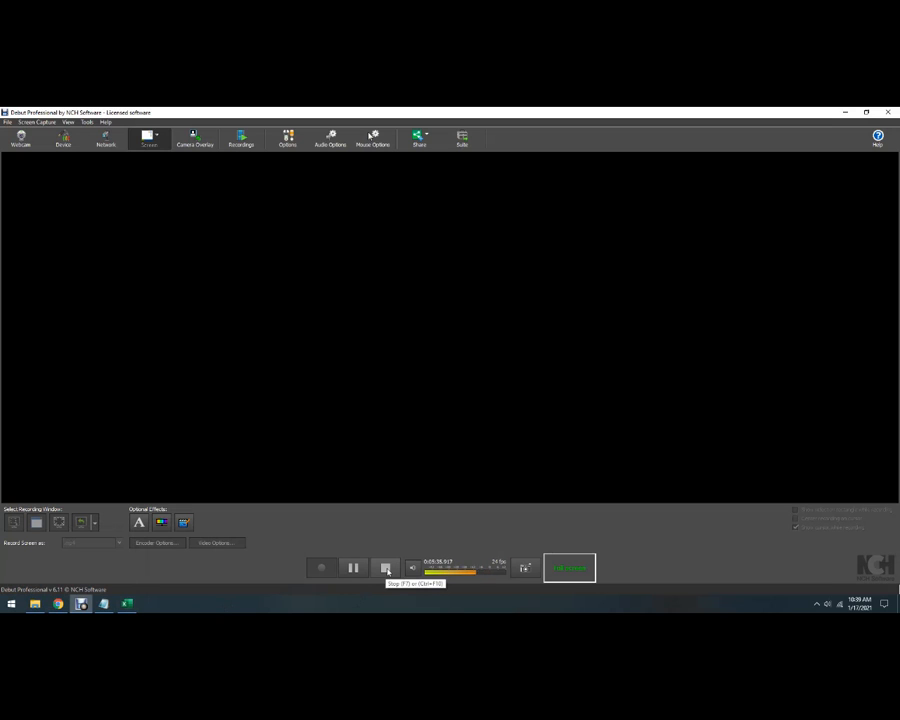